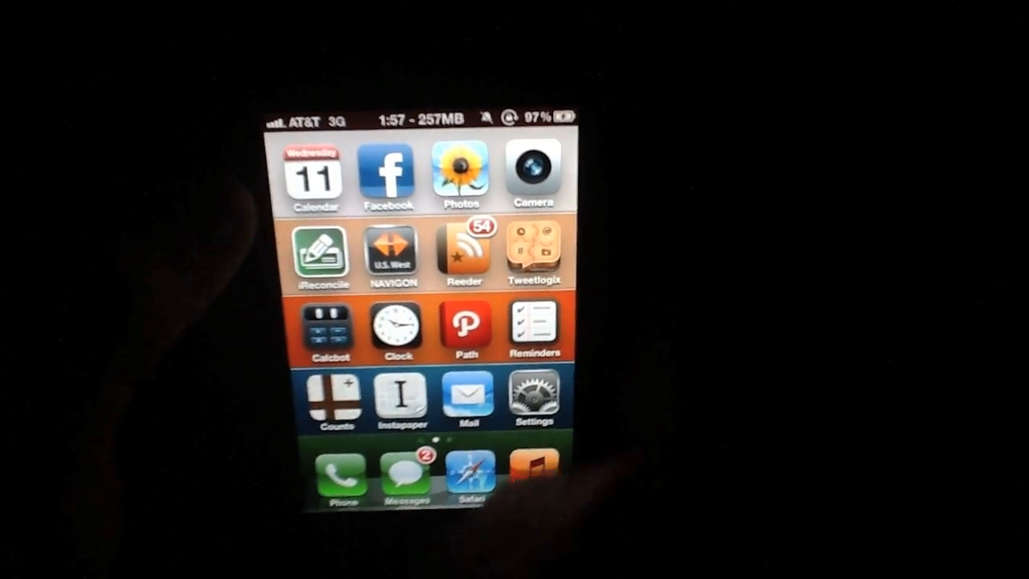
Leave the favorite apps panel and reach the SuperSwitcher page in Settings listing eight application slots.
click(533, 399)
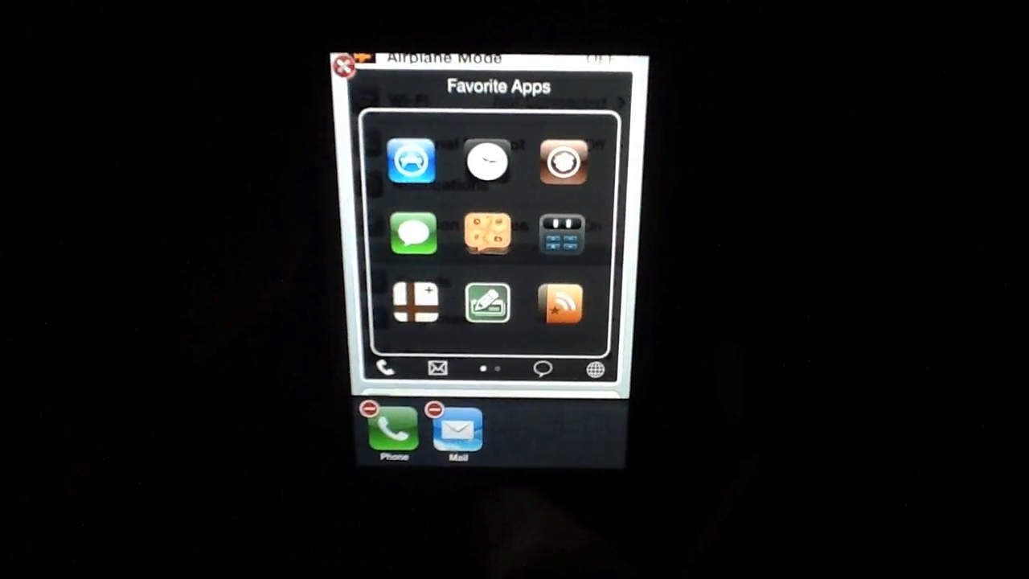
click(344, 68)
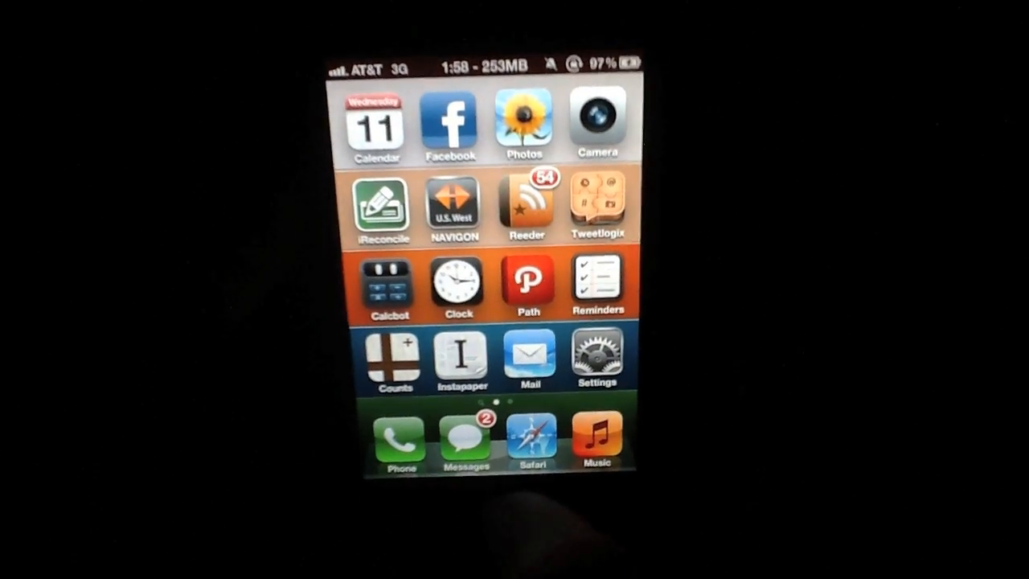
click(598, 360)
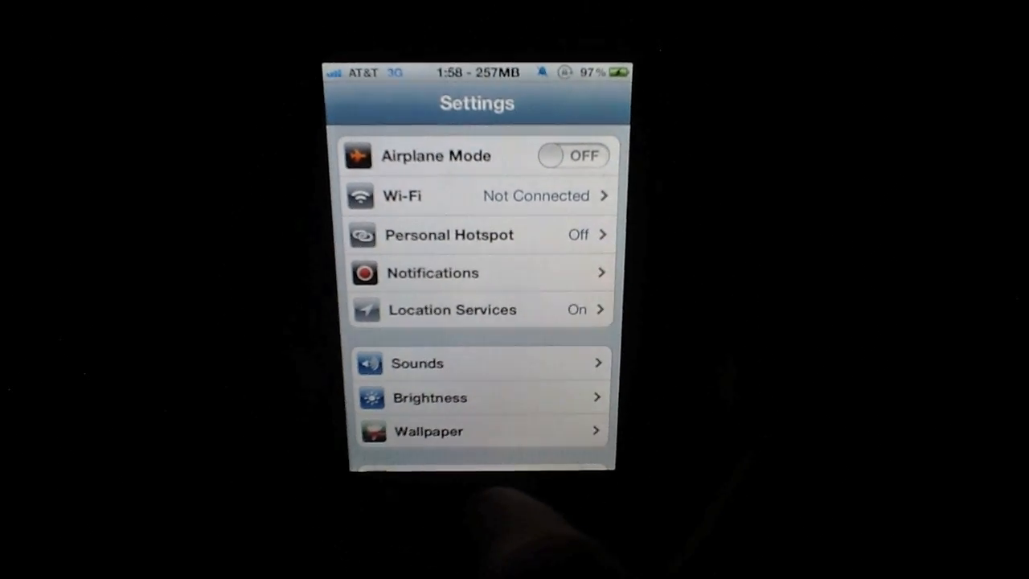
scroll(down, 3)
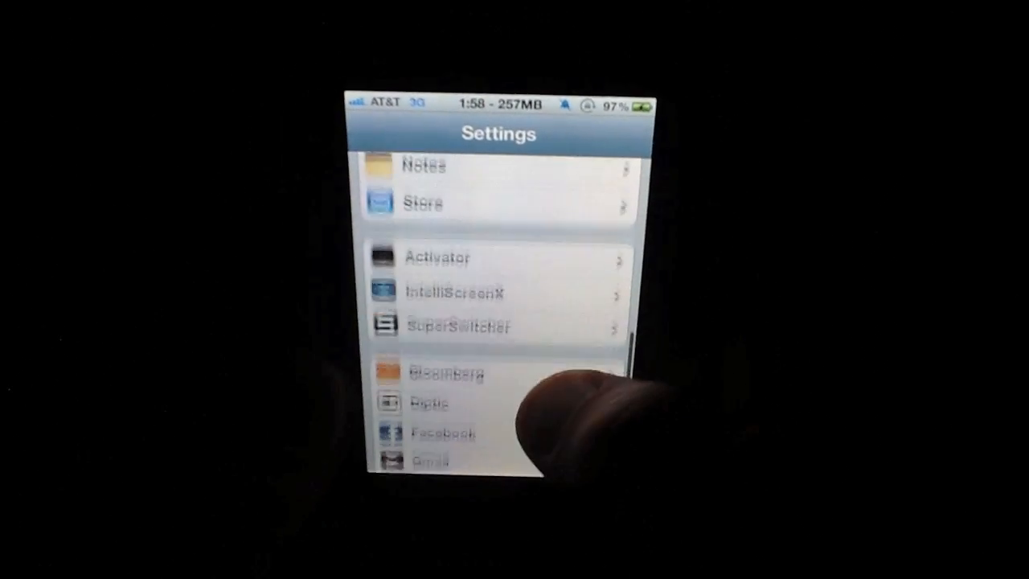
click(447, 324)
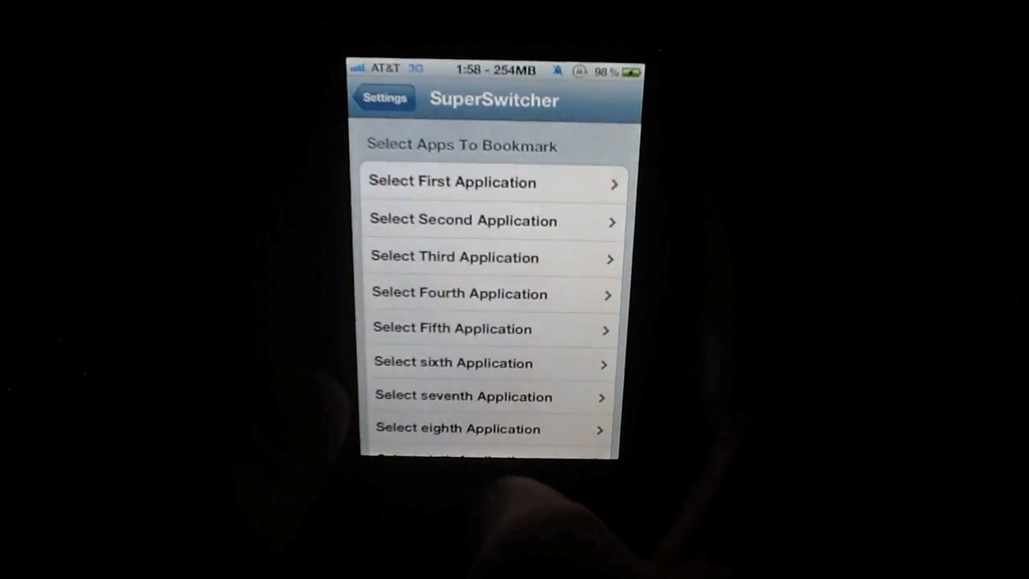
click(452, 180)
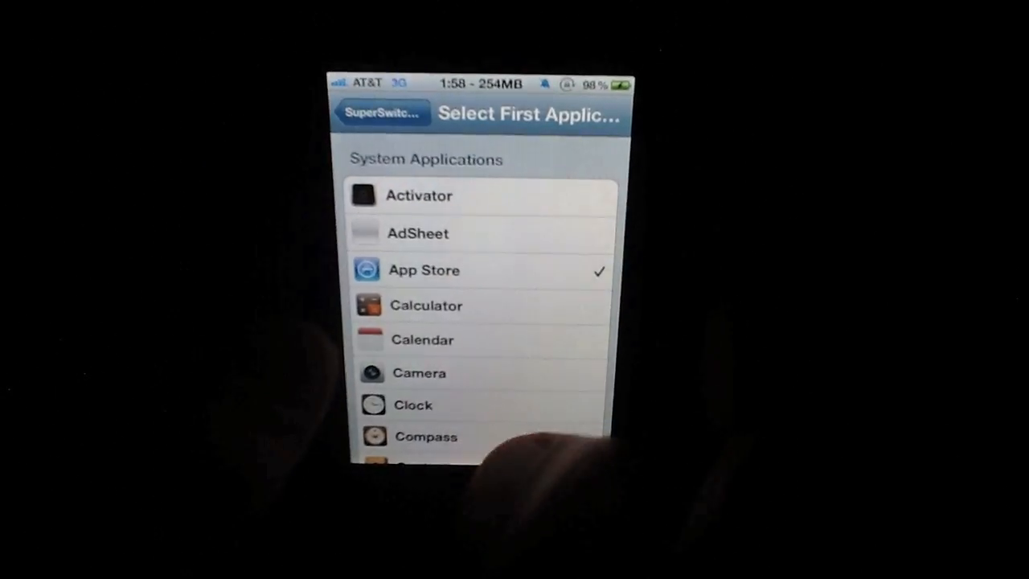
click(381, 113)
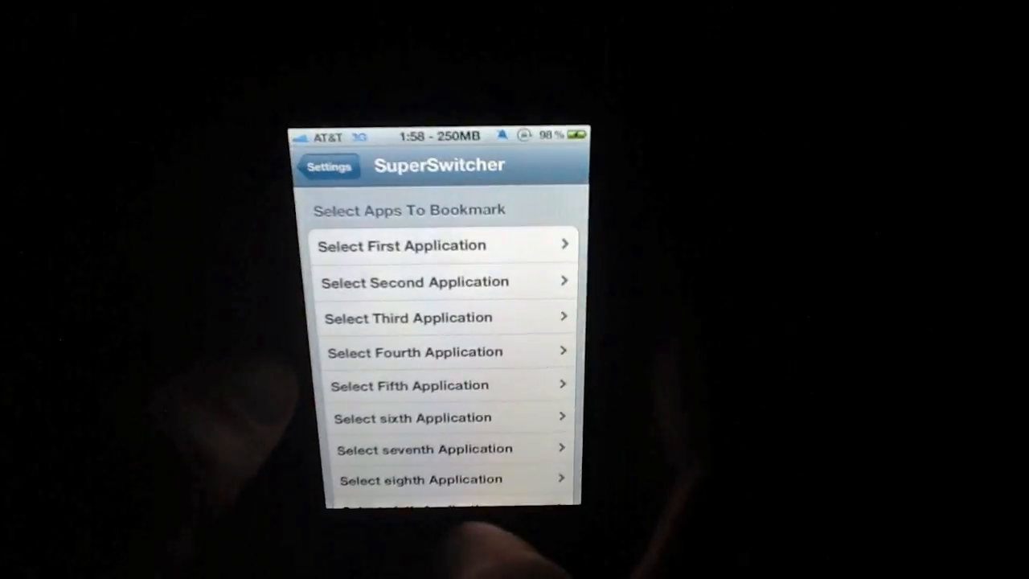
click(415, 281)
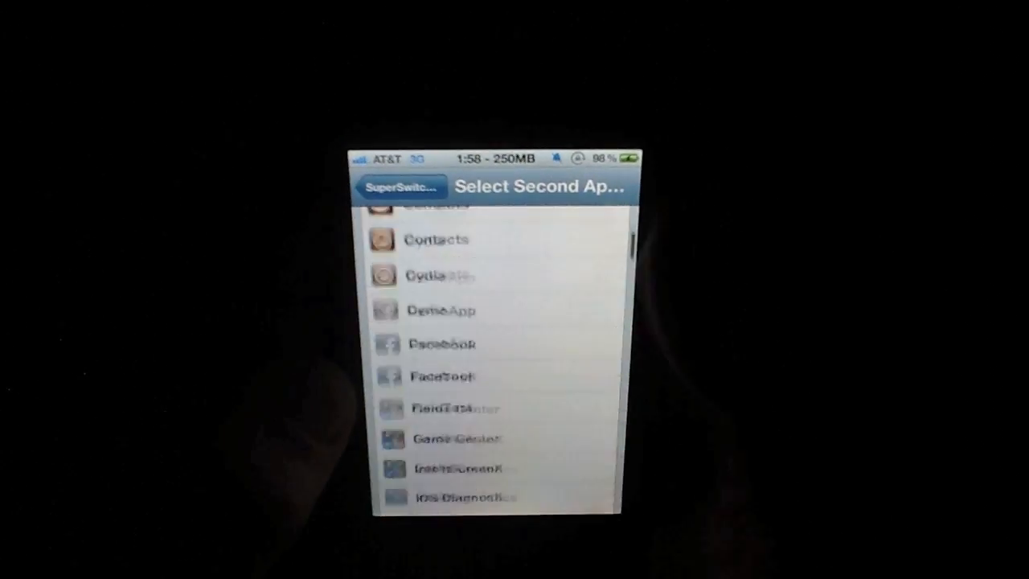
click(399, 187)
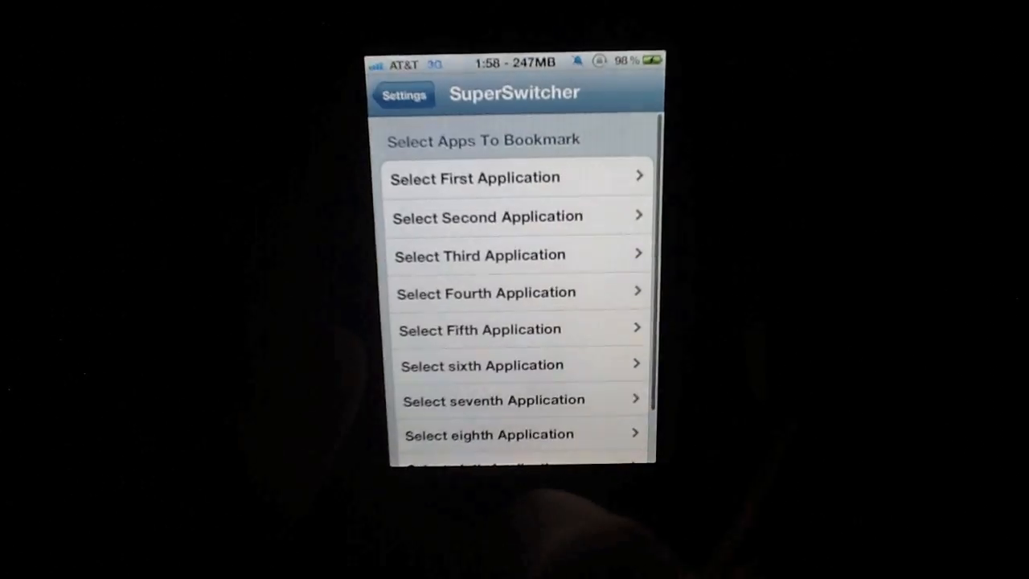